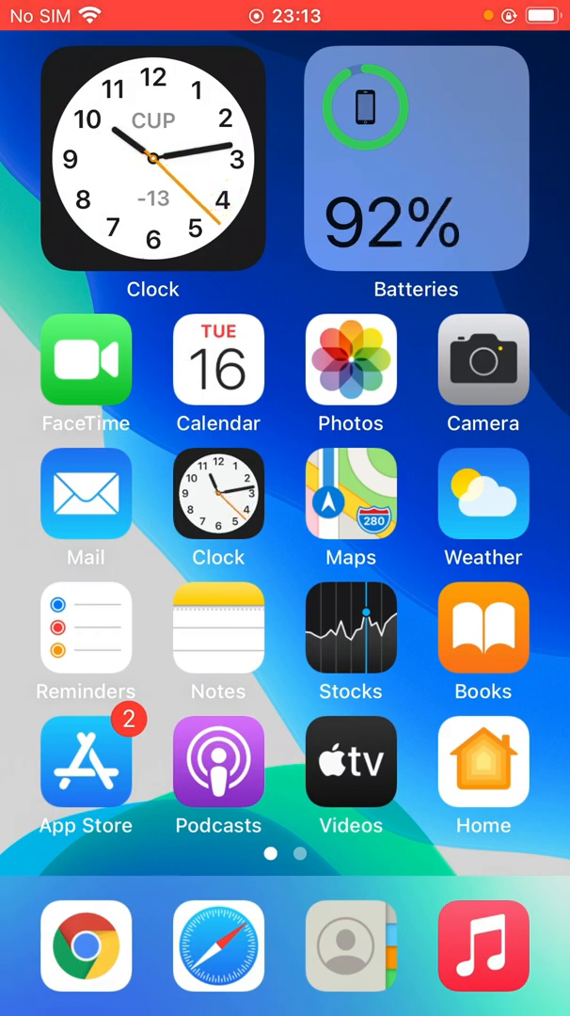
# Step: Launch Settings from the second Home Screen page and scroll down to the per-app entries
pyautogui.hscroll(-3)
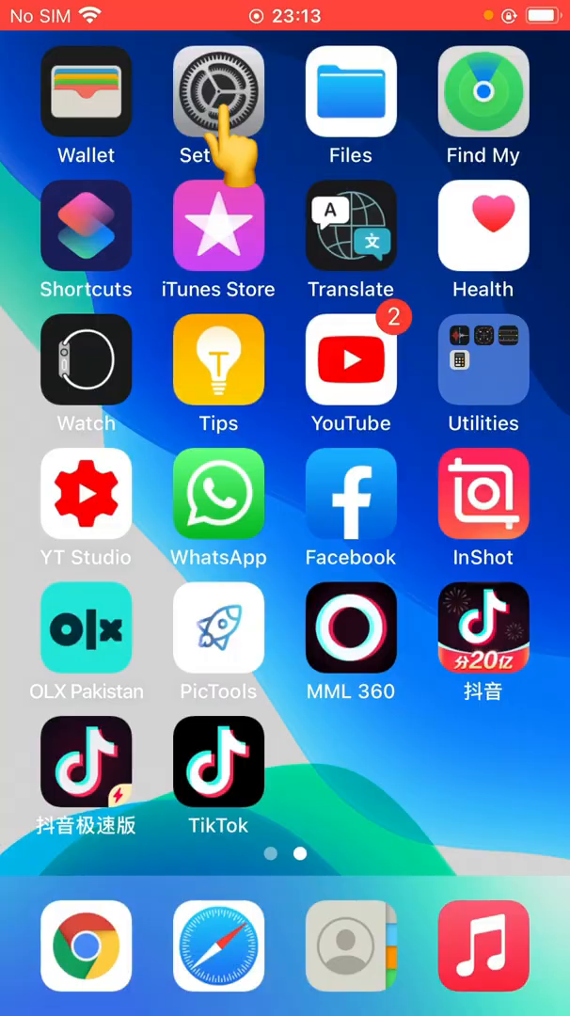
pyautogui.click(217, 90)
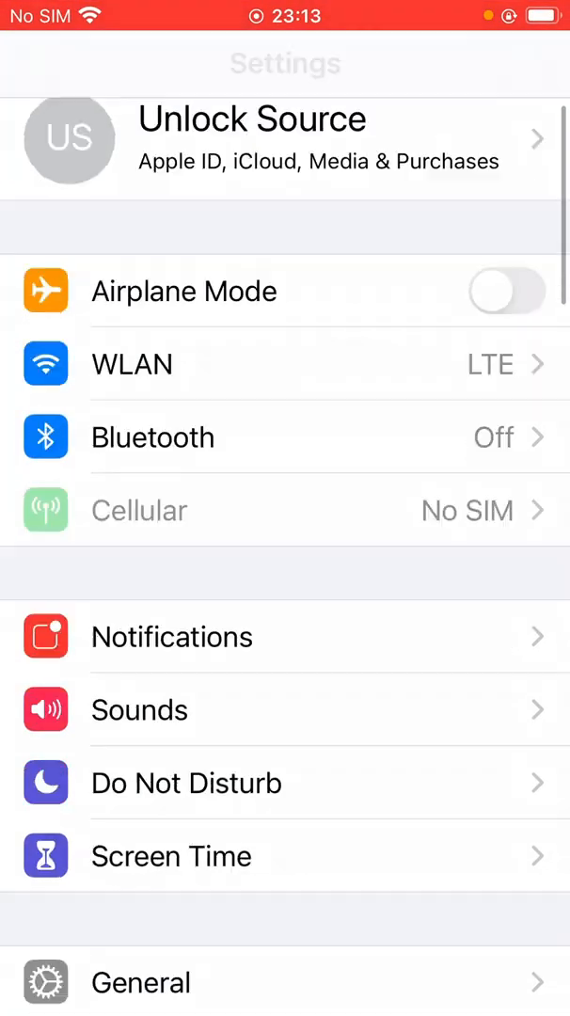
pyautogui.scroll(-3)
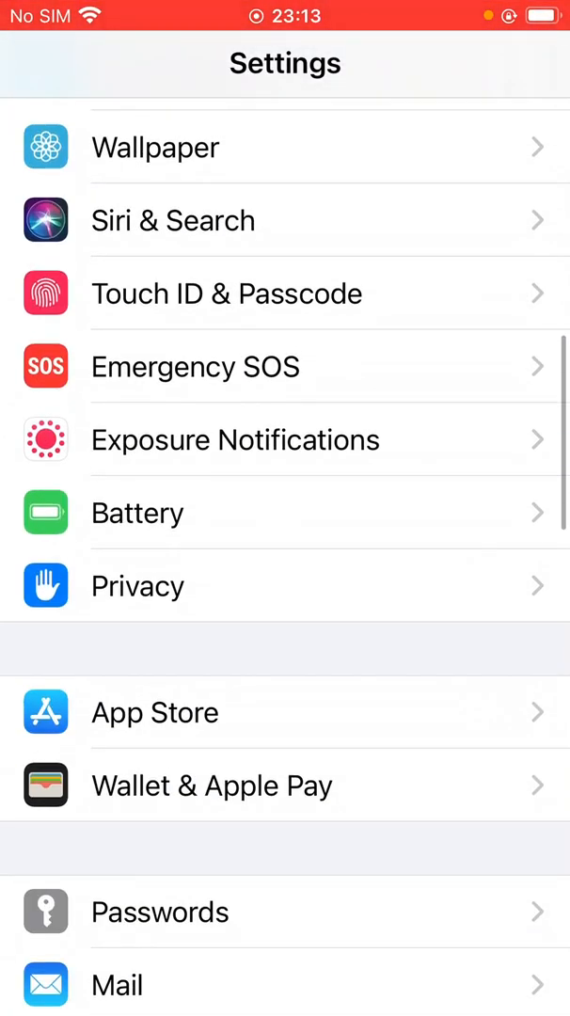
pyautogui.scroll(-3)
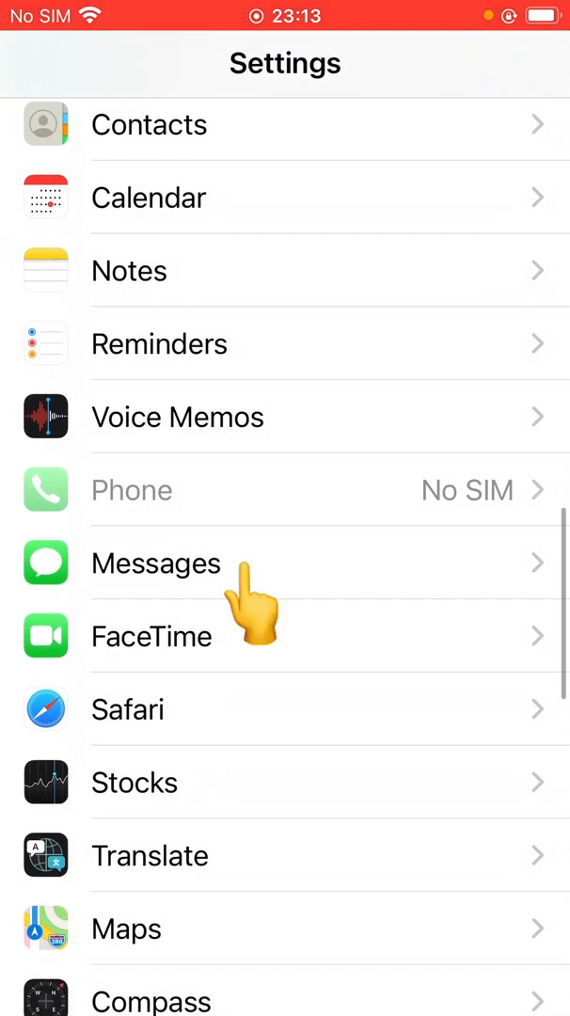
# Step: Sign in to iMessage under Messages with the Apple ID password so iMessage is switched on
pyautogui.click(155, 562)
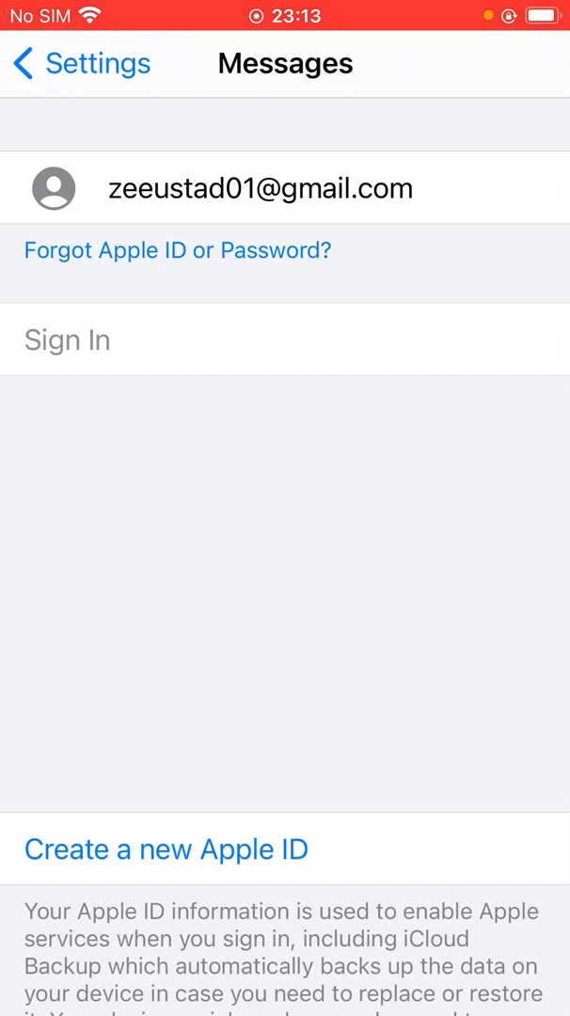
pyautogui.click(259, 187)
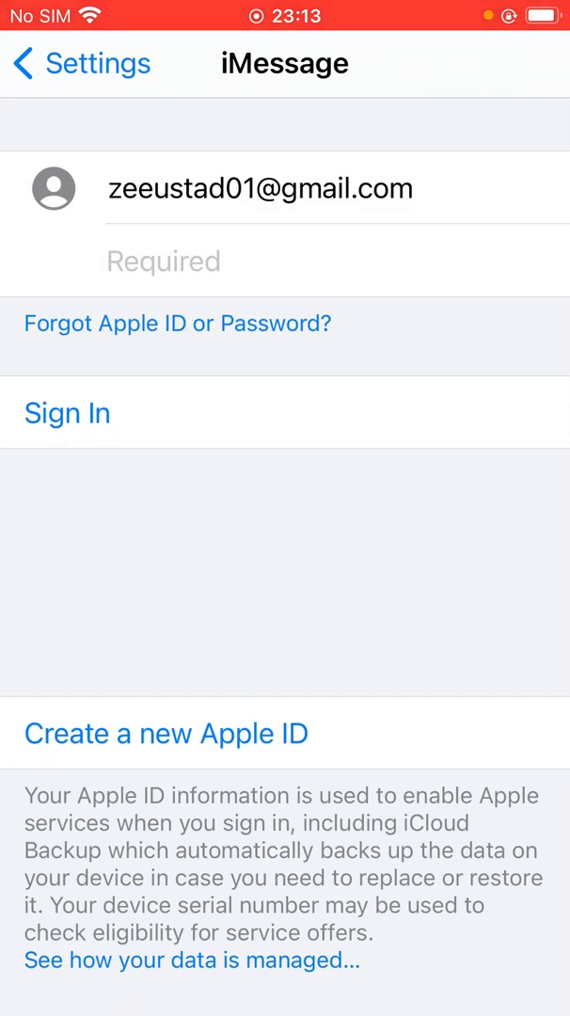
pyautogui.click(163, 260)
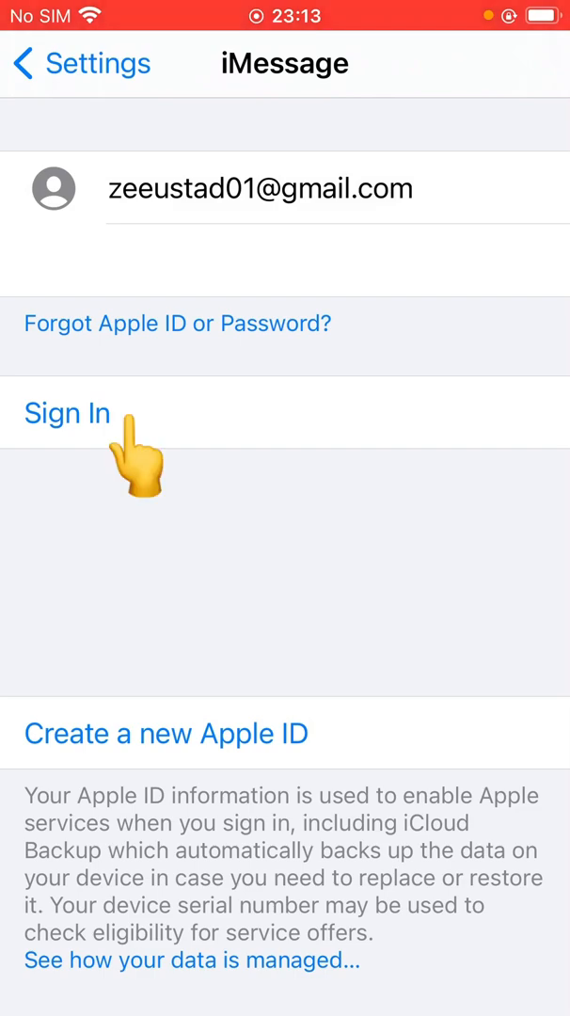
pyautogui.click(67, 413)
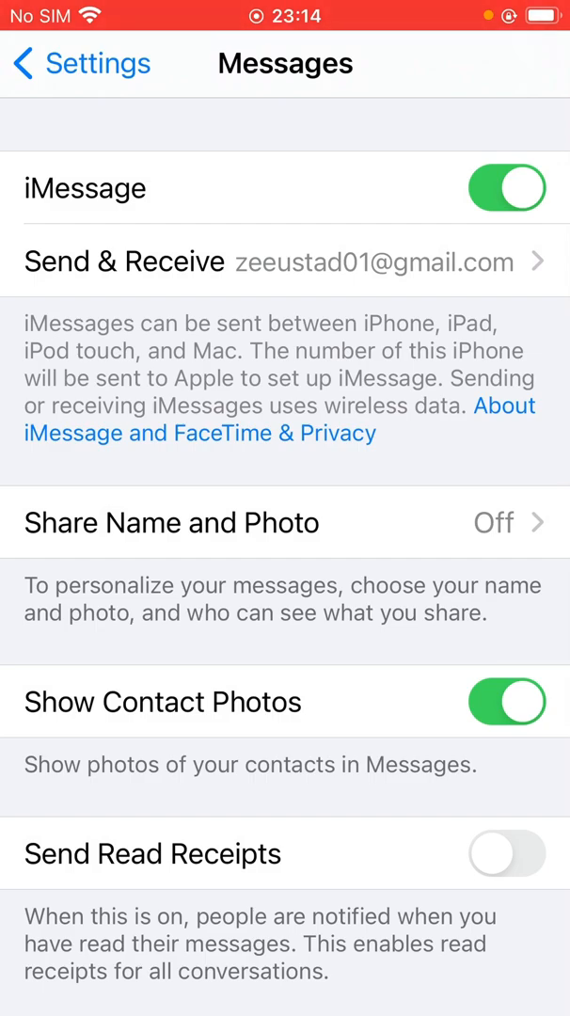
pyautogui.click(506, 187)
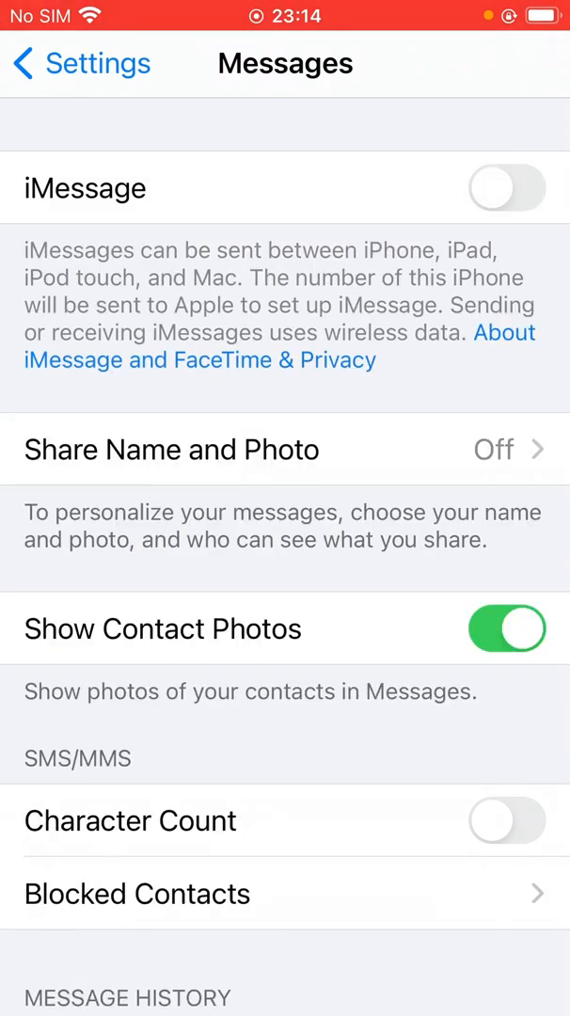
pyautogui.scroll(-3)
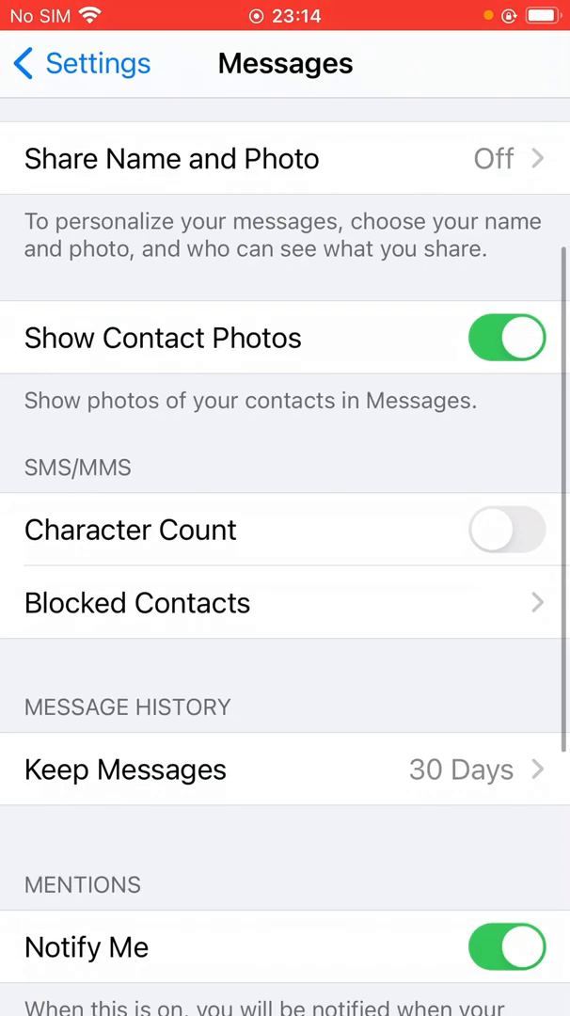
pyautogui.click(125, 769)
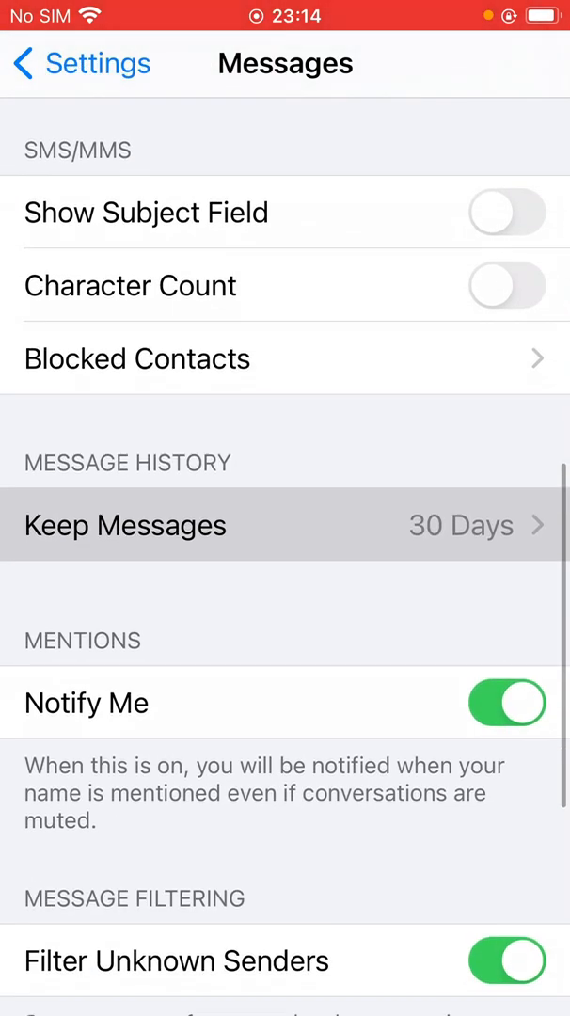
# Step: Switch on Low Quality Image Mode at the bottom of the Messages settings
pyautogui.scroll(-3)
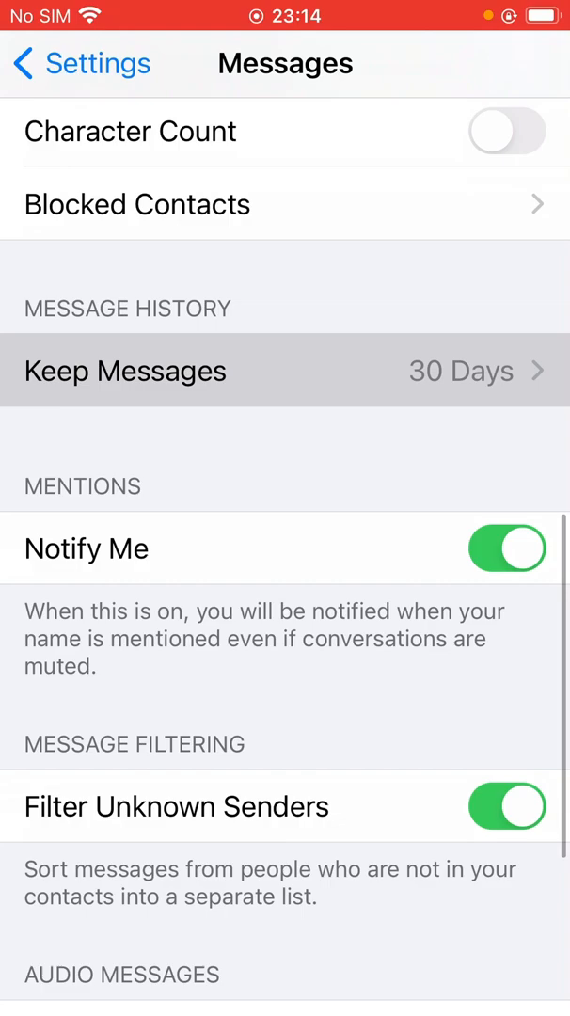
pyautogui.scroll(-3)
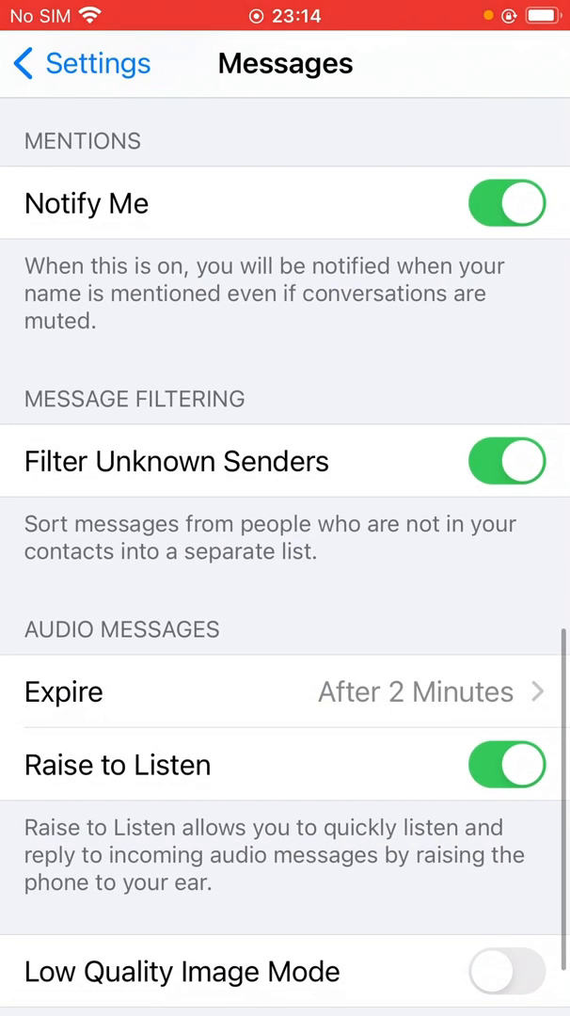
pyautogui.scroll(-3)
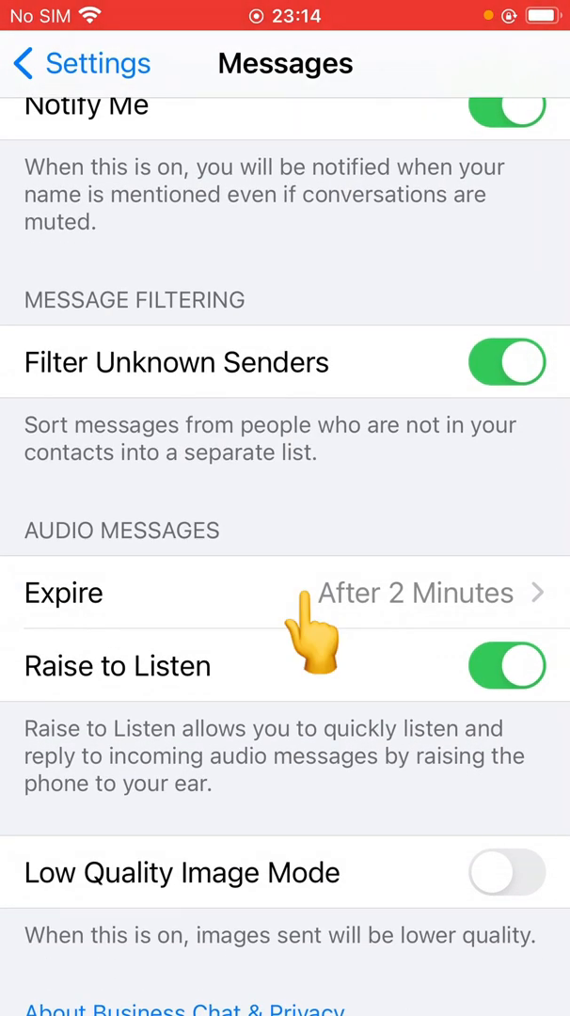
pyautogui.click(282, 593)
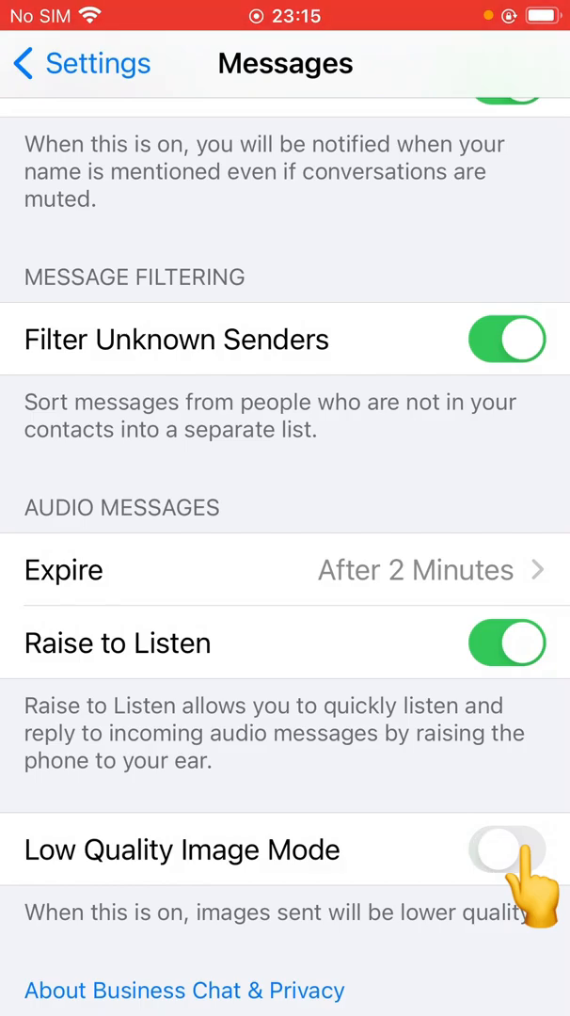
pyautogui.click(506, 849)
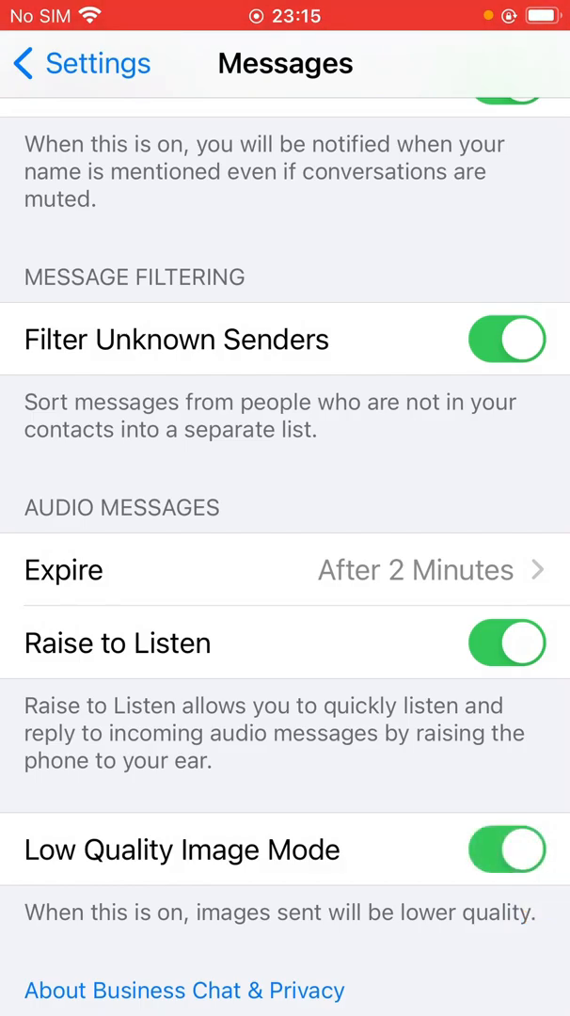
pyautogui.scroll(3)
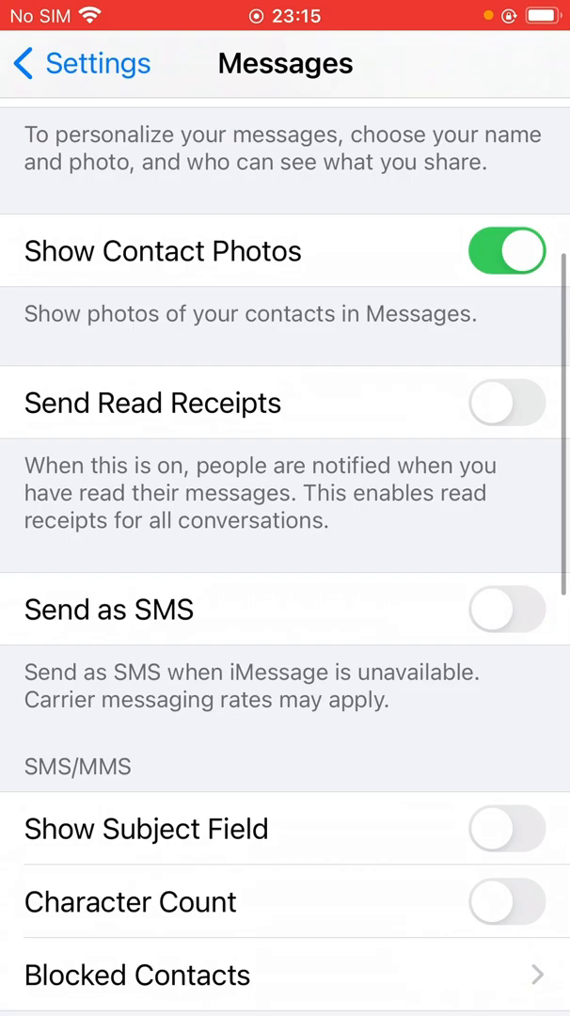
pyautogui.scroll(-3)
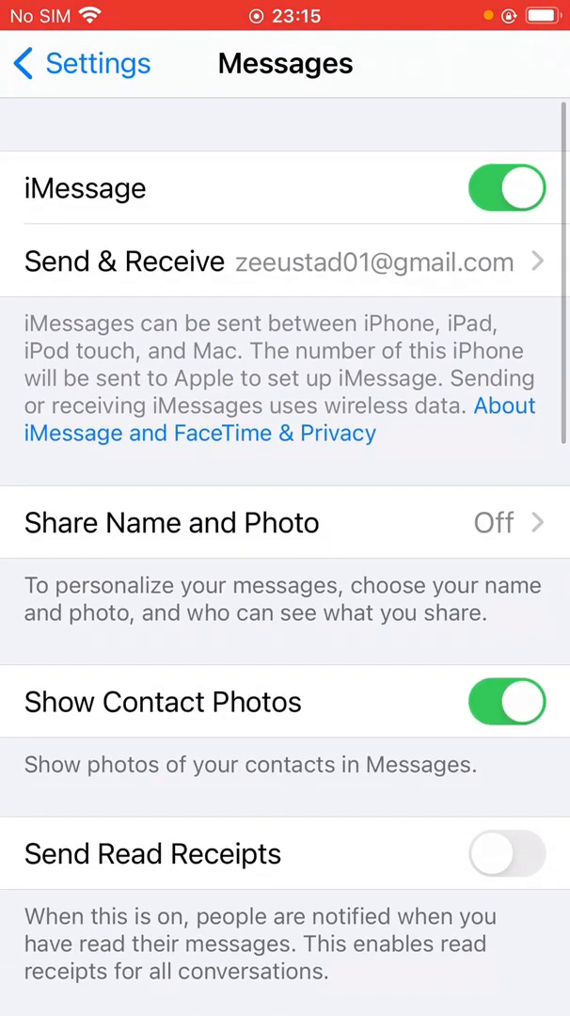